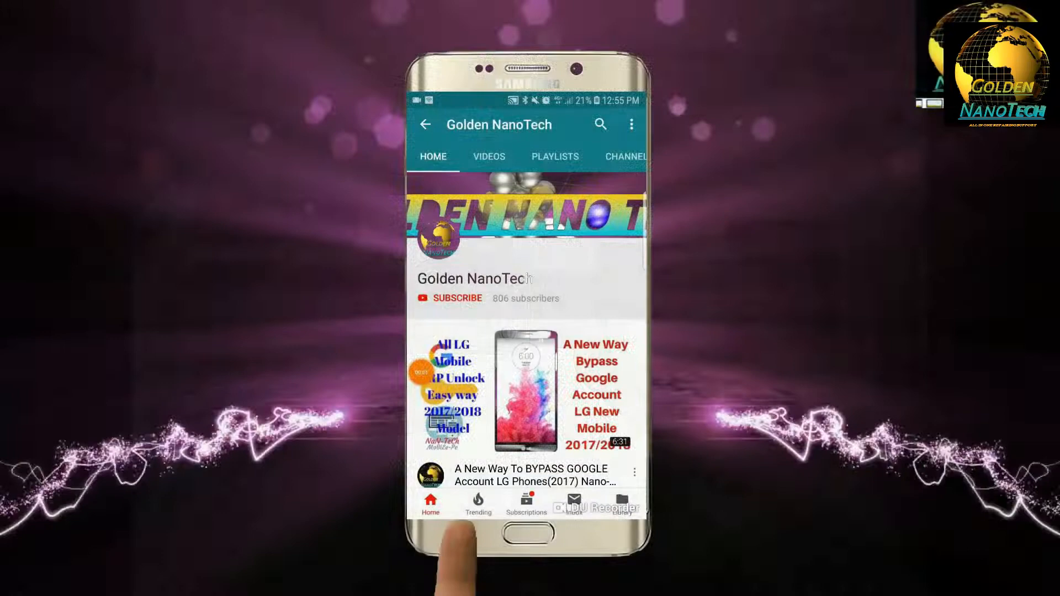
- Subscribe to the Golden NanoTech channel from its channel page
{"action": "left_click", "coordinate": [456, 299]}
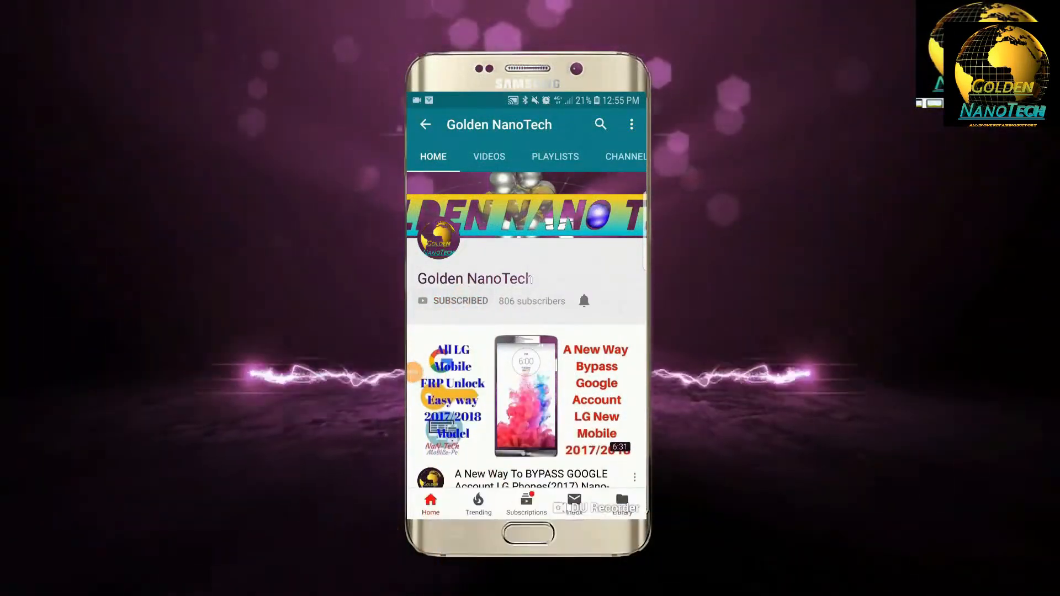
{"action": "left_click", "coordinate": [583, 300]}
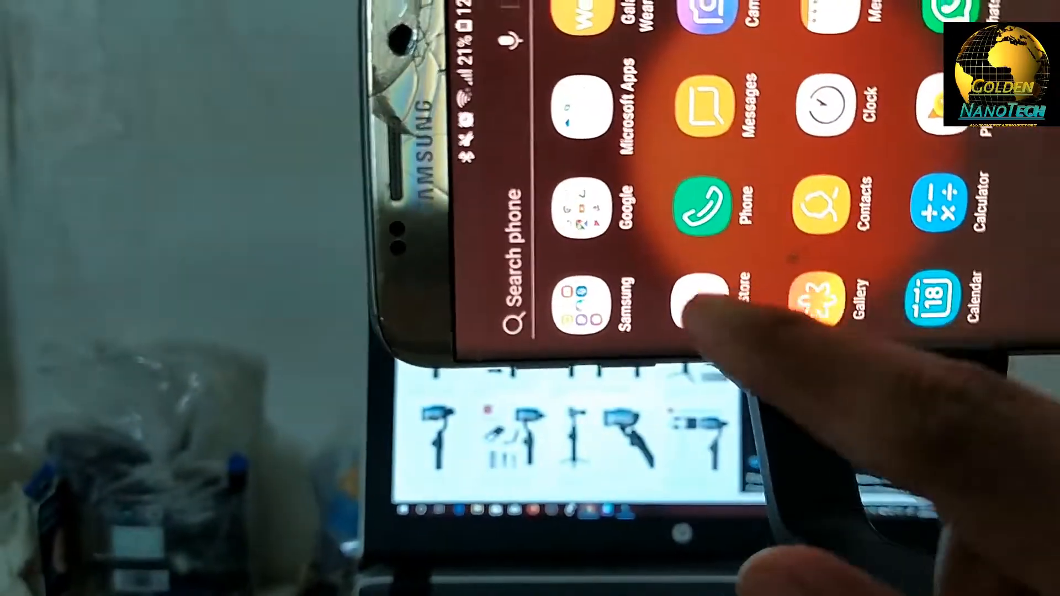
- Launch Google Play Store from the app drawer to reach its home page
{"action": "left_click", "coordinate": [701, 301]}
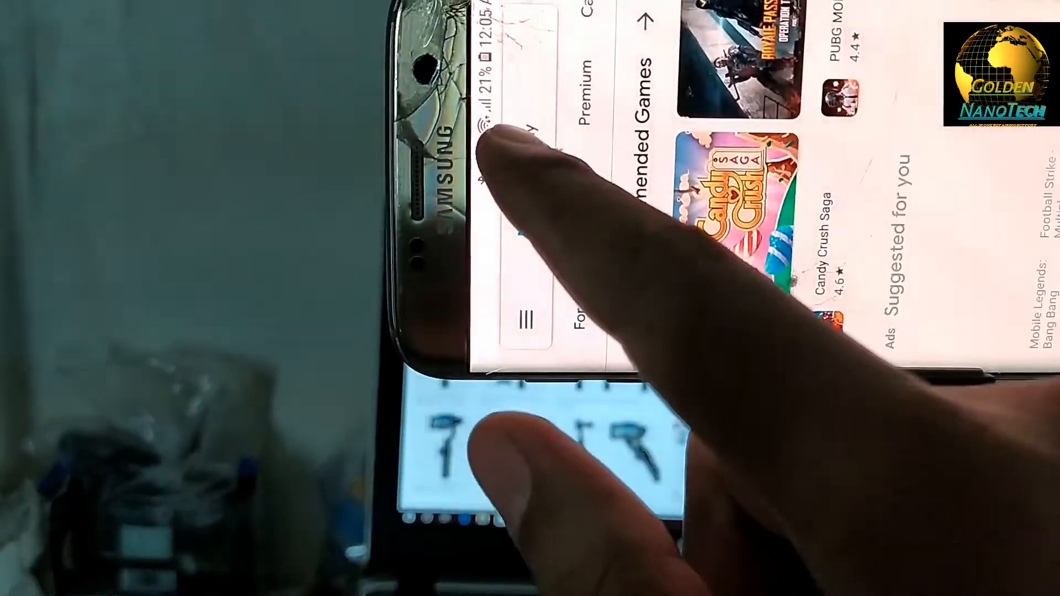